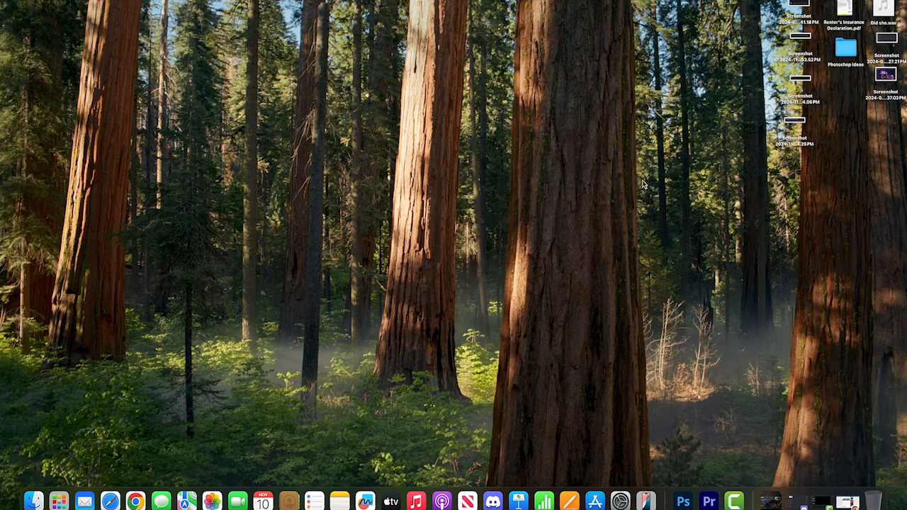
{"action": "mouse_move", "coordinate": [801, 41]}
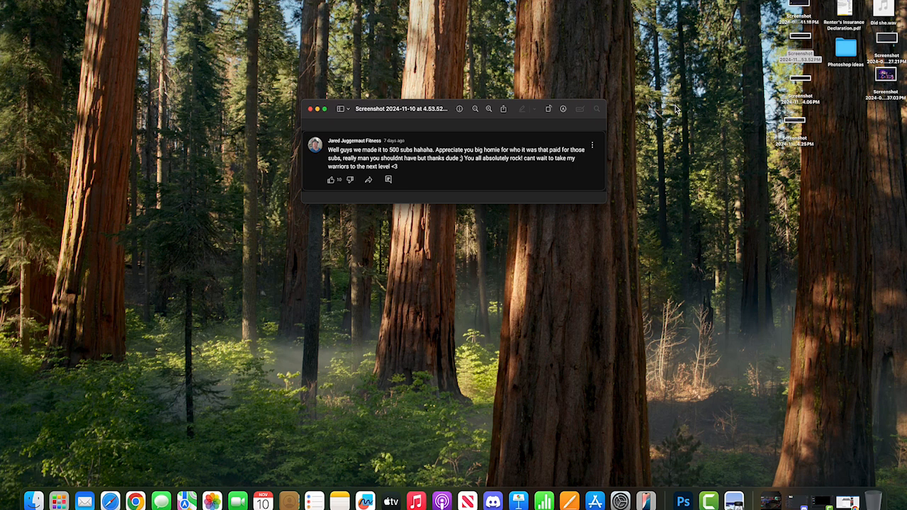
{"action": "mouse_move", "coordinate": [311, 114]}
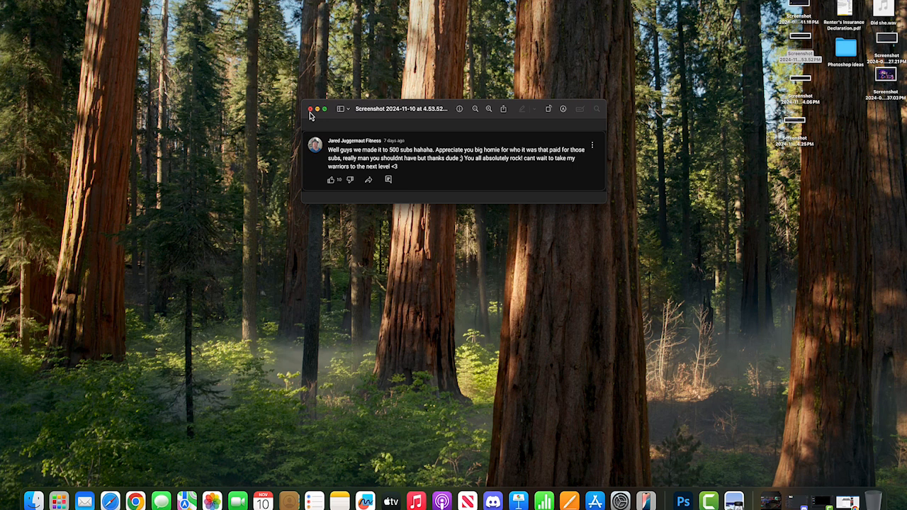
{"action": "left_click", "coordinate": [310, 109]}
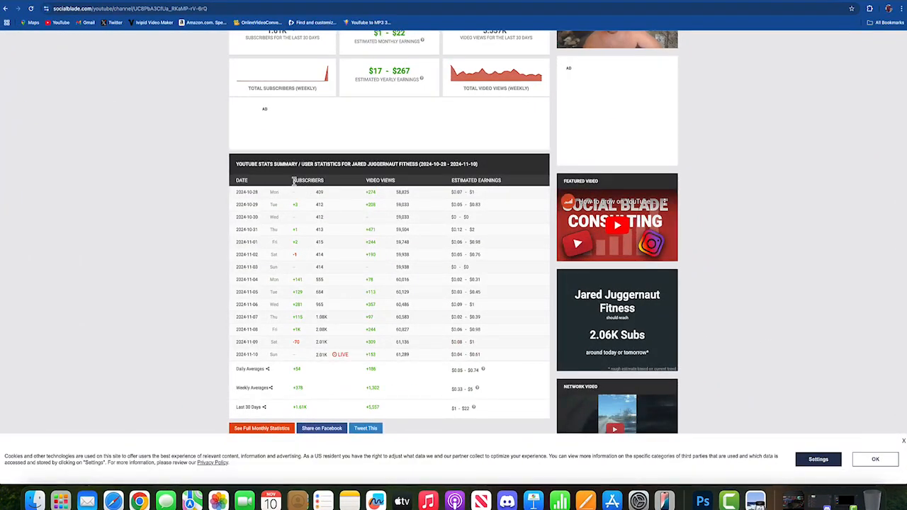
{"action": "mouse_move", "coordinate": [291, 208]}
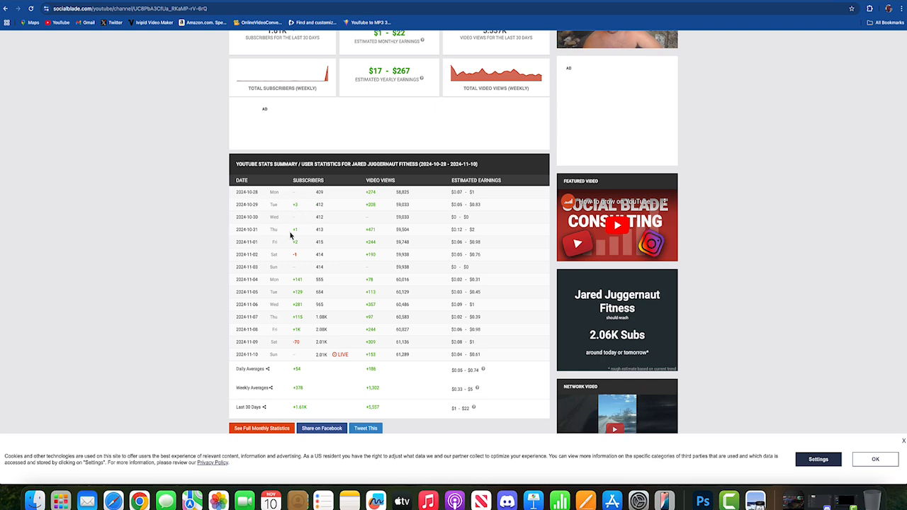
{"action": "mouse_move", "coordinate": [280, 245]}
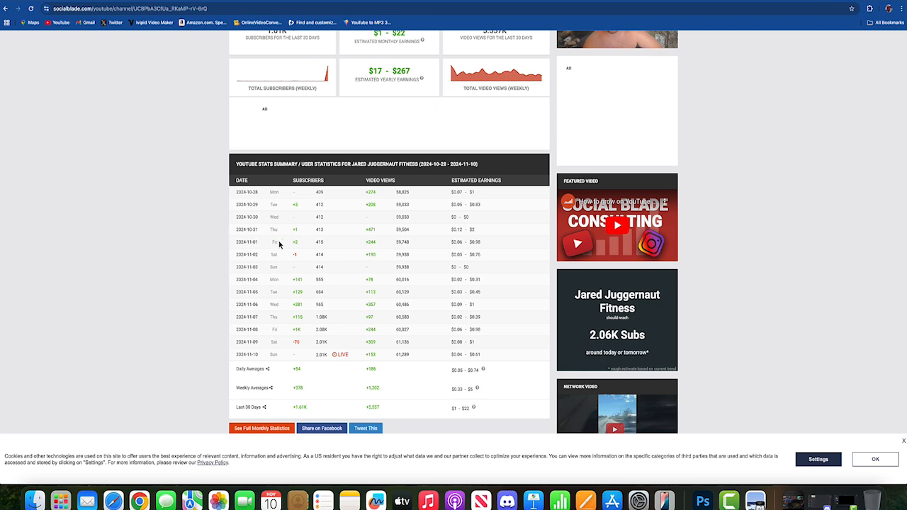
{"action": "mouse_move", "coordinate": [285, 261]}
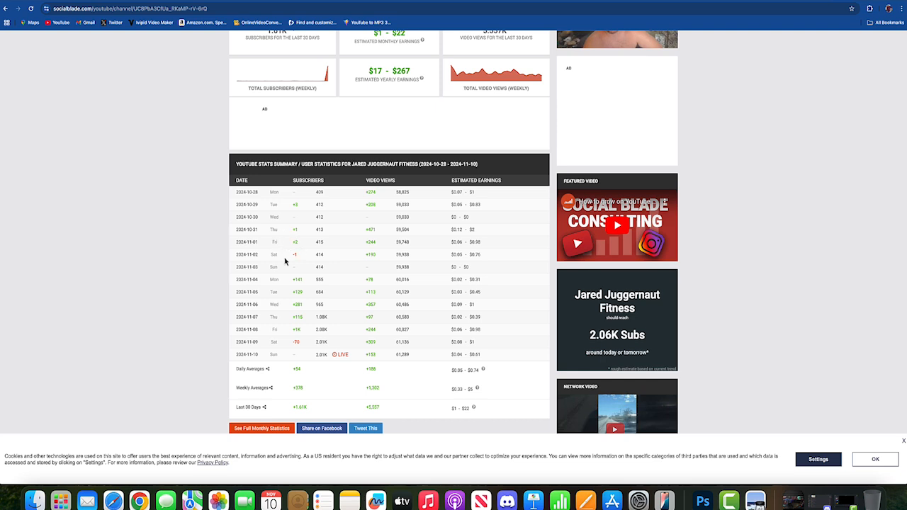
{"action": "mouse_move", "coordinate": [295, 257]}
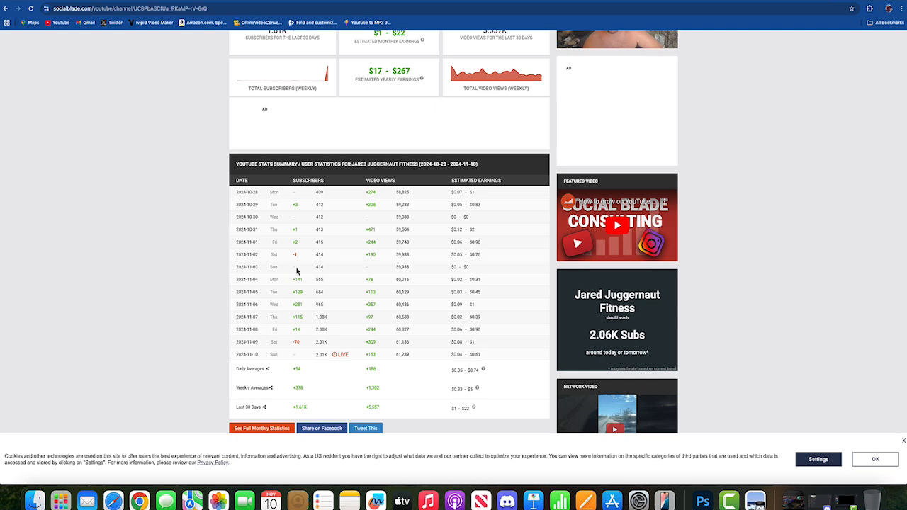
{"action": "mouse_move", "coordinate": [290, 283]}
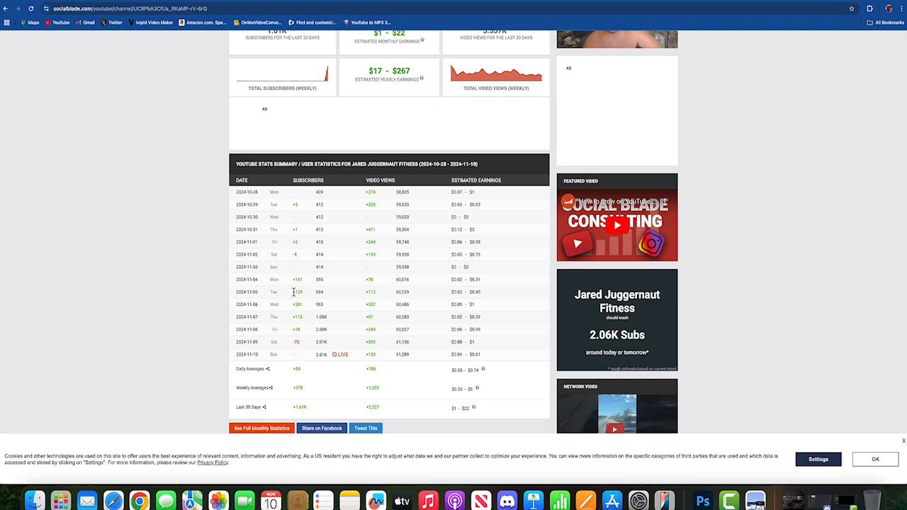
{"action": "mouse_move", "coordinate": [291, 311]}
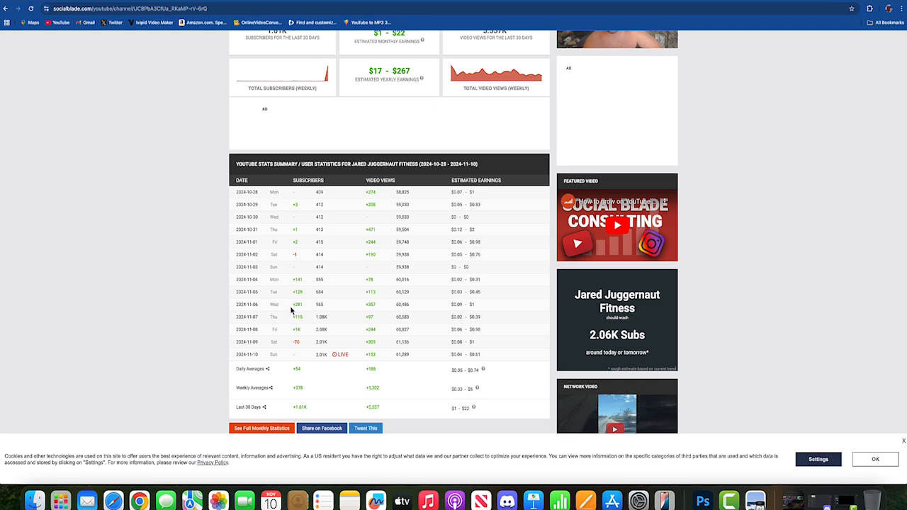
{"action": "mouse_move", "coordinate": [293, 319]}
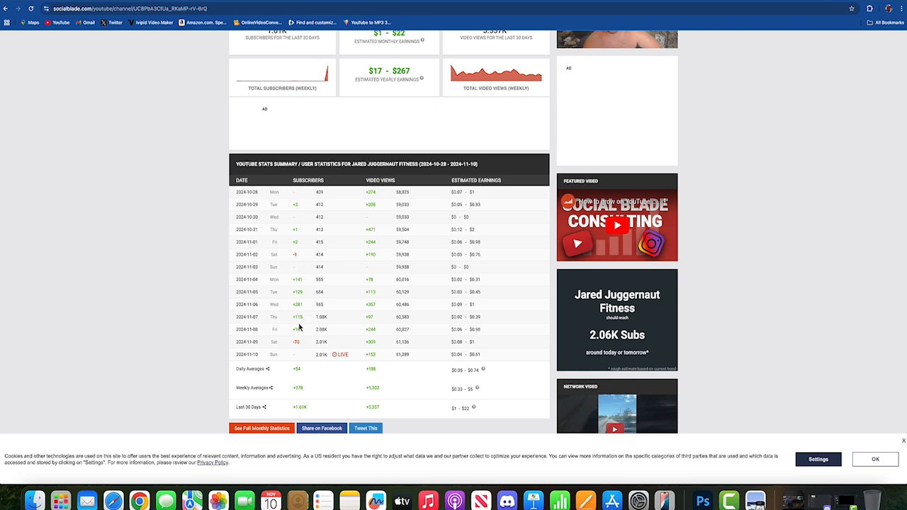
{"action": "mouse_move", "coordinate": [316, 327]}
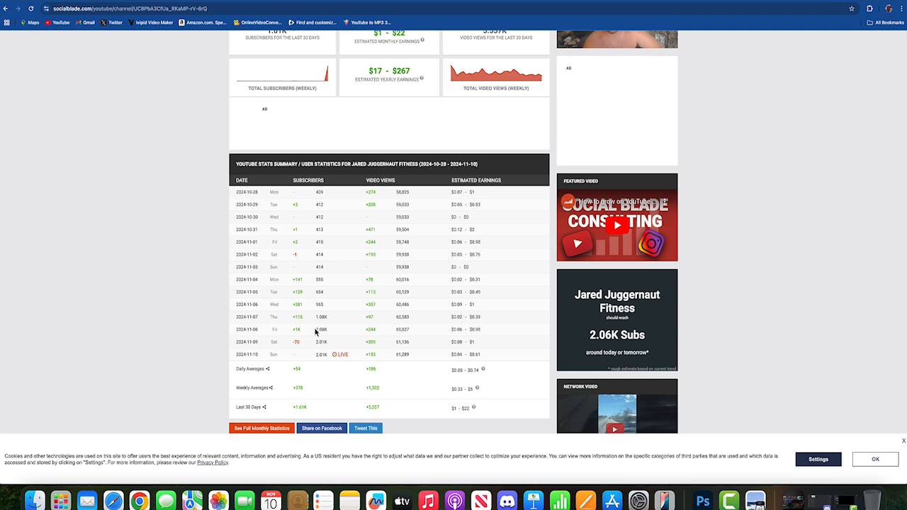
{"action": "mouse_move", "coordinate": [292, 345]}
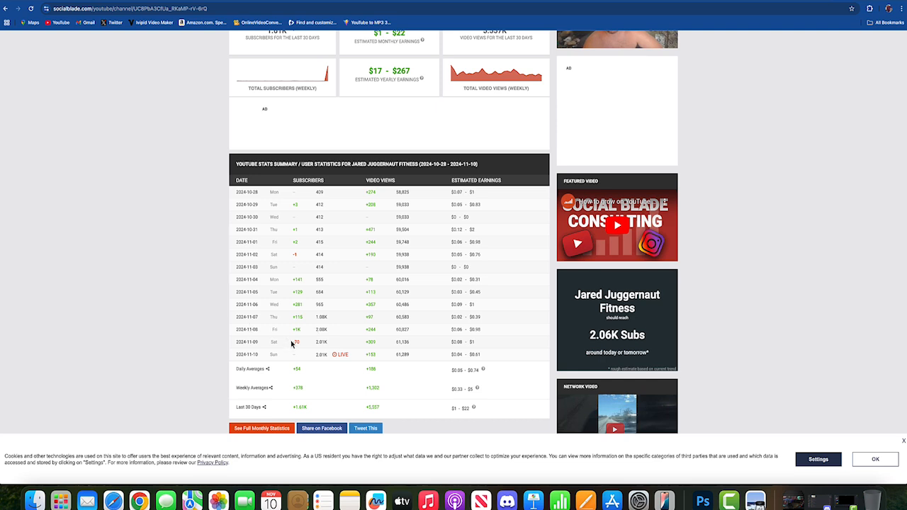
{"action": "mouse_move", "coordinate": [309, 347]}
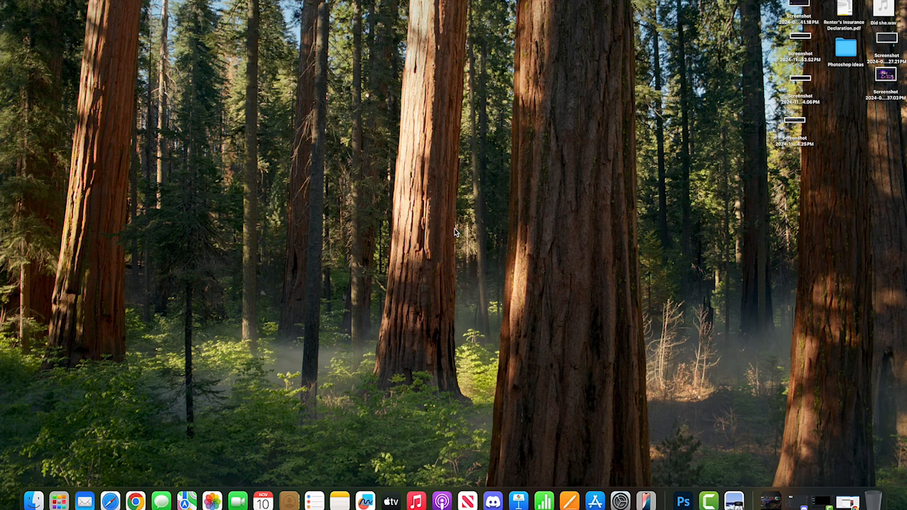
{"action": "mouse_move", "coordinate": [775, 131]}
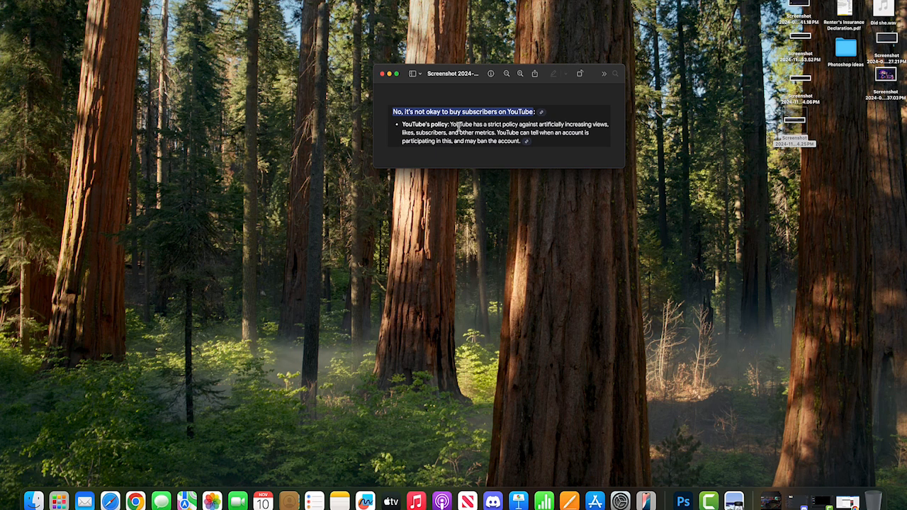
{"action": "mouse_move", "coordinate": [565, 126]}
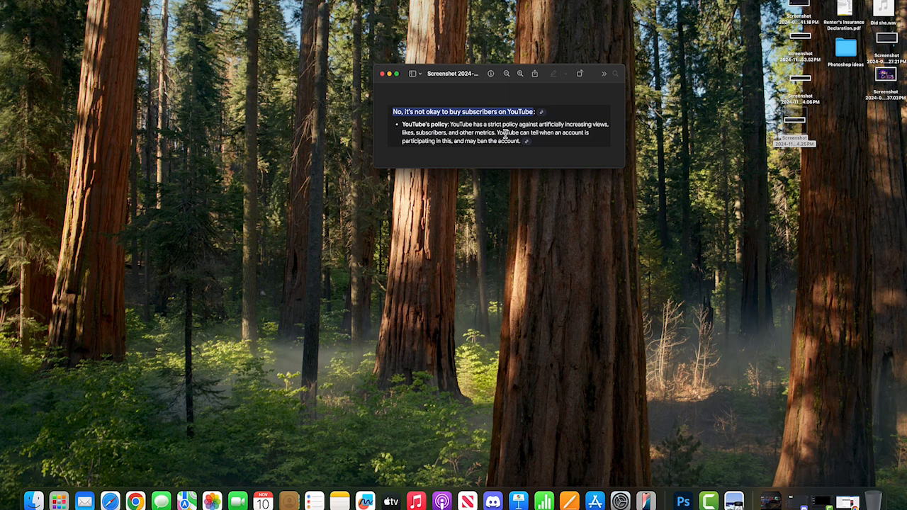
{"action": "mouse_move", "coordinate": [434, 141]}
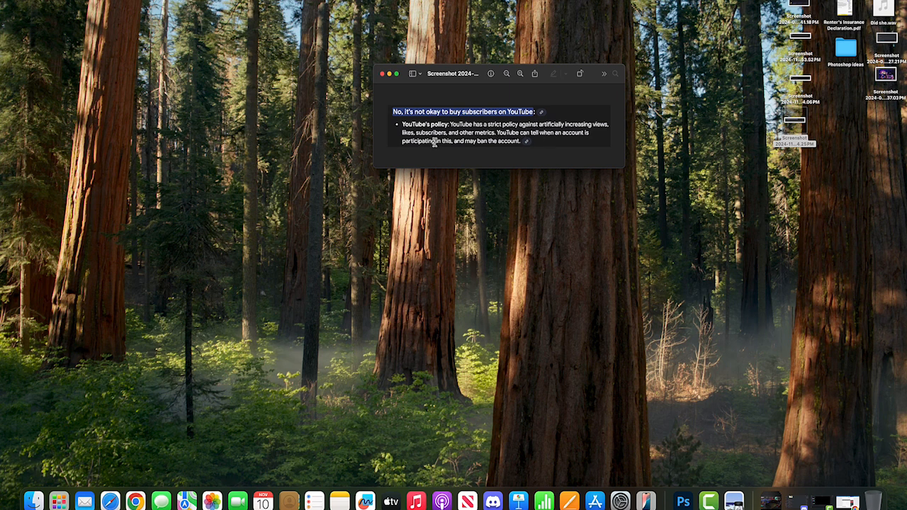
{"action": "mouse_move", "coordinate": [383, 66]}
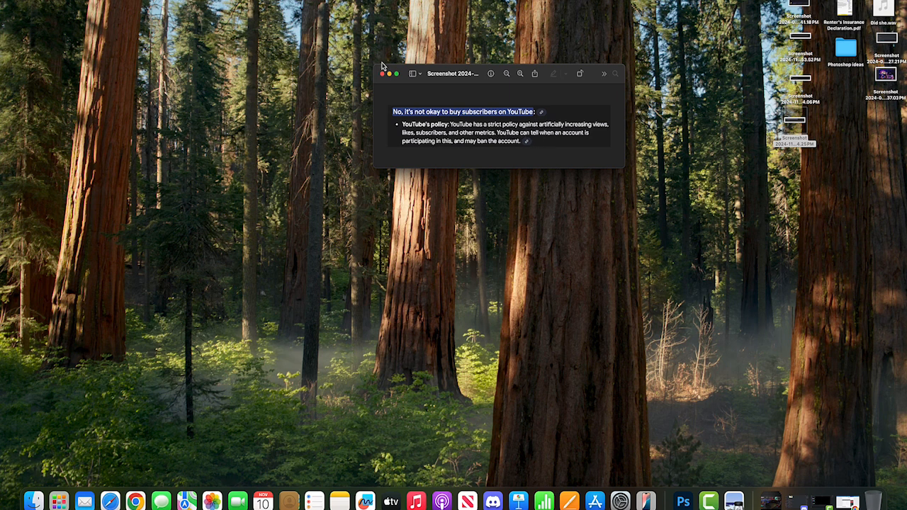
- Close the YouTube subscriber-policy screenshot in Preview, revealing the Finder desktop
{"action": "left_click", "coordinate": [383, 74]}
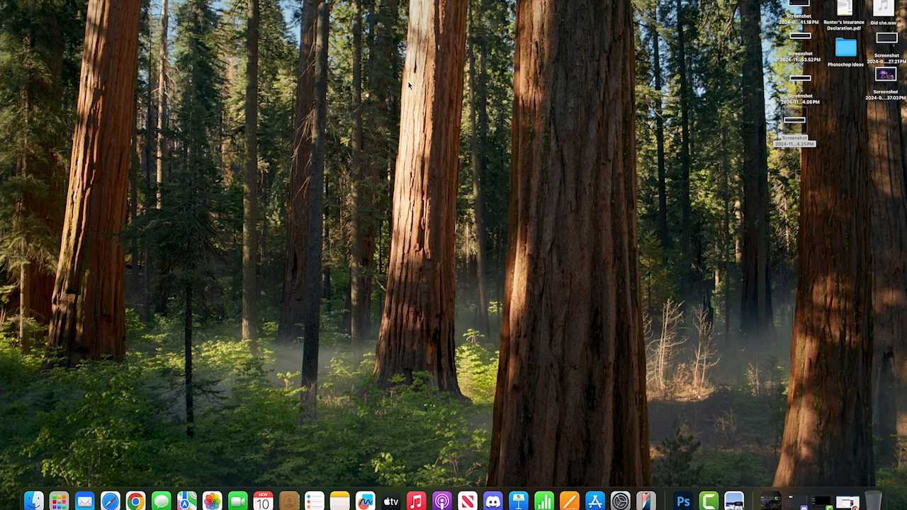
{"action": "mouse_move", "coordinate": [419, 97]}
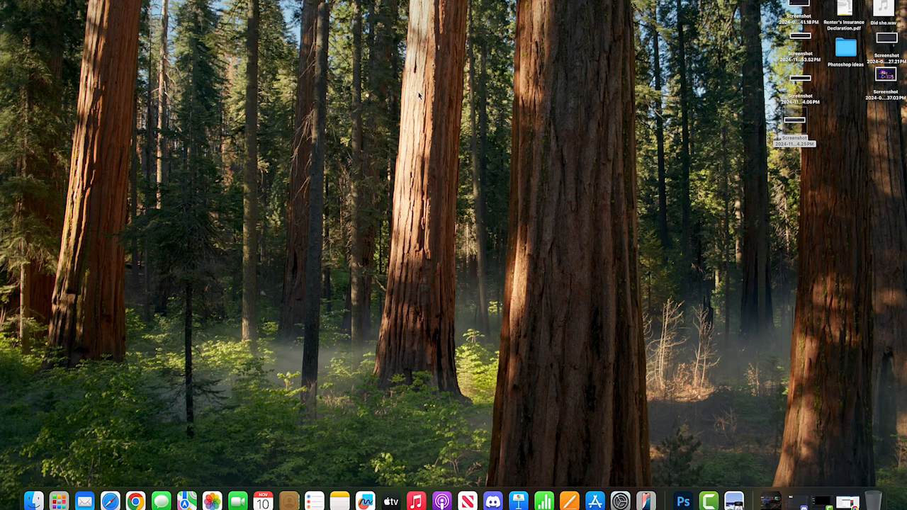
{"action": "mouse_move", "coordinate": [494, 177]}
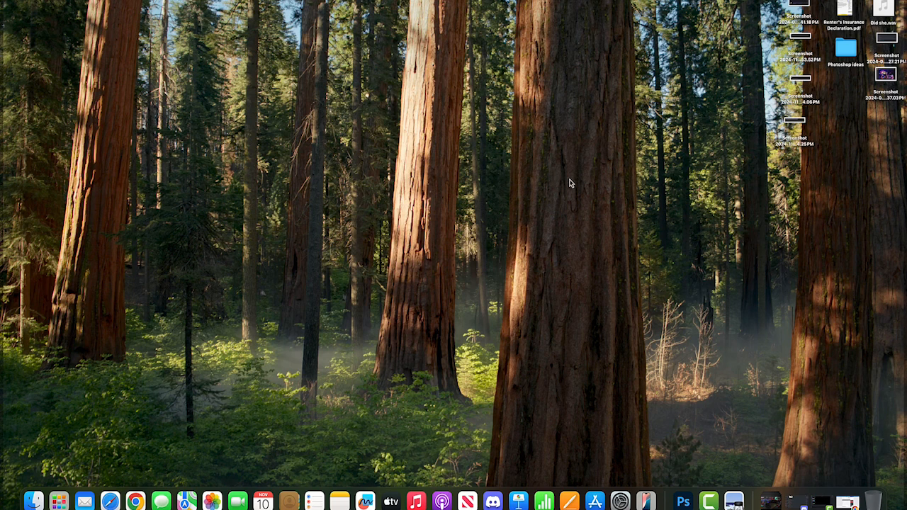
{"action": "mouse_move", "coordinate": [738, 39]}
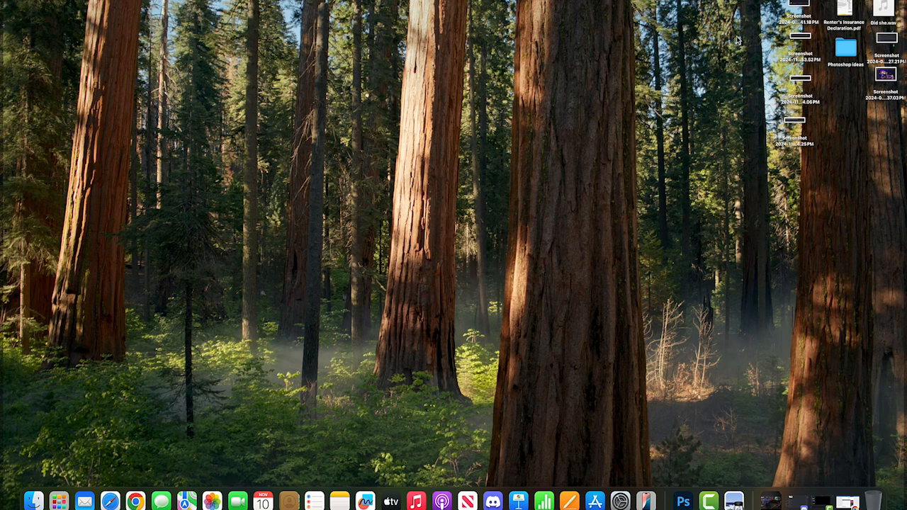